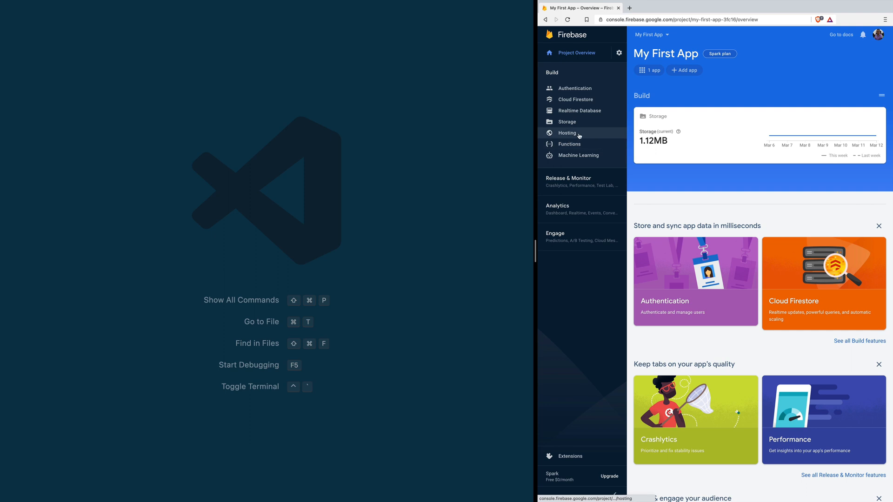
Begin Hosting setup for My First App and advance past the CLI install step.
click(566, 133)
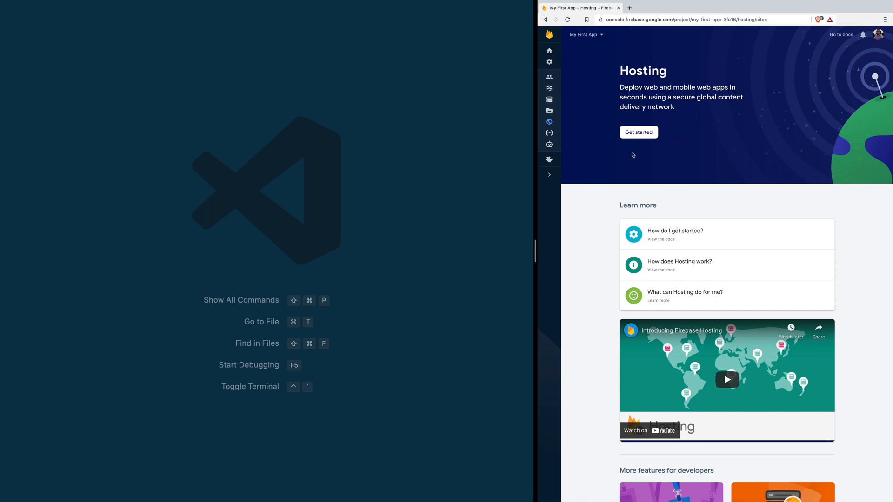
click(638, 132)
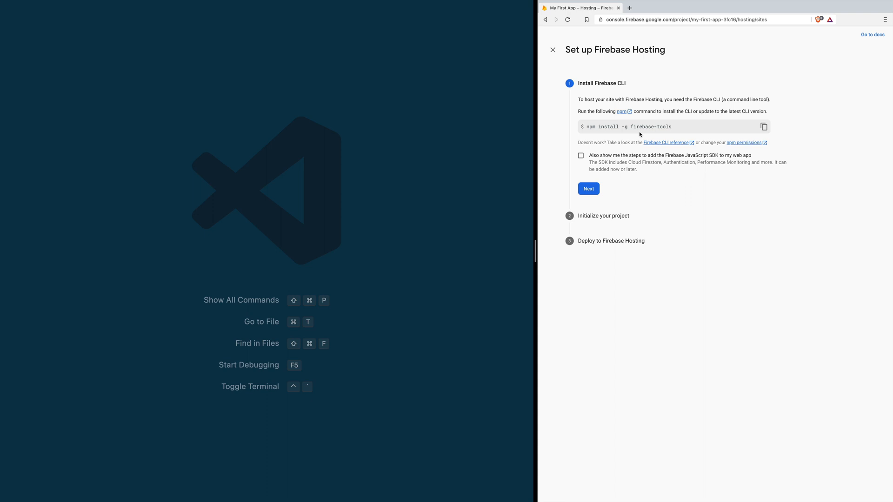
click(588, 188)
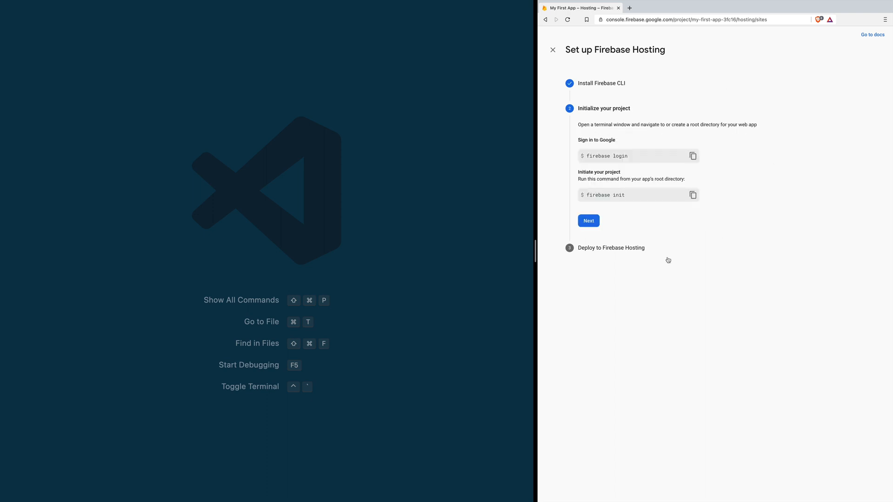
mouse_move(635, 316)
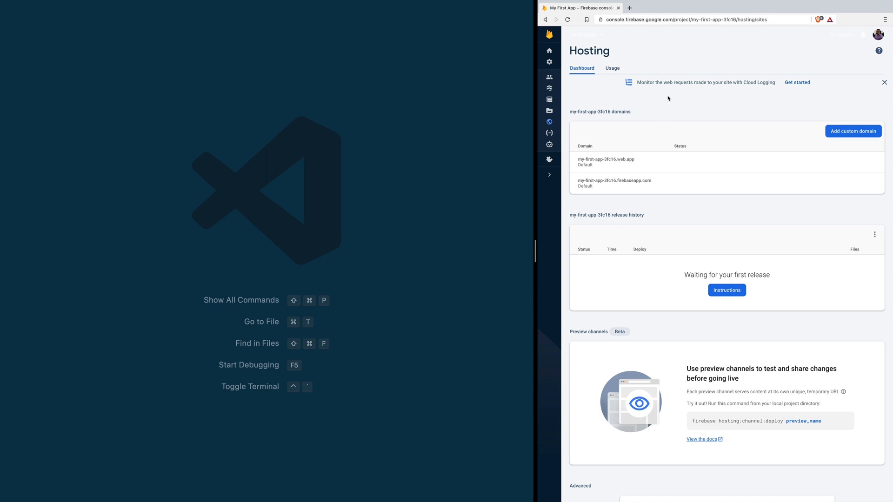
mouse_move(721, 303)
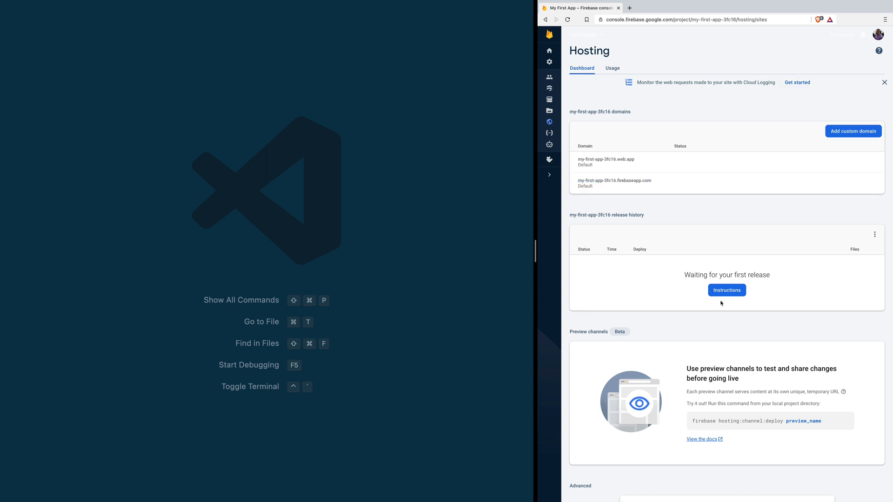
mouse_move(432, 331)
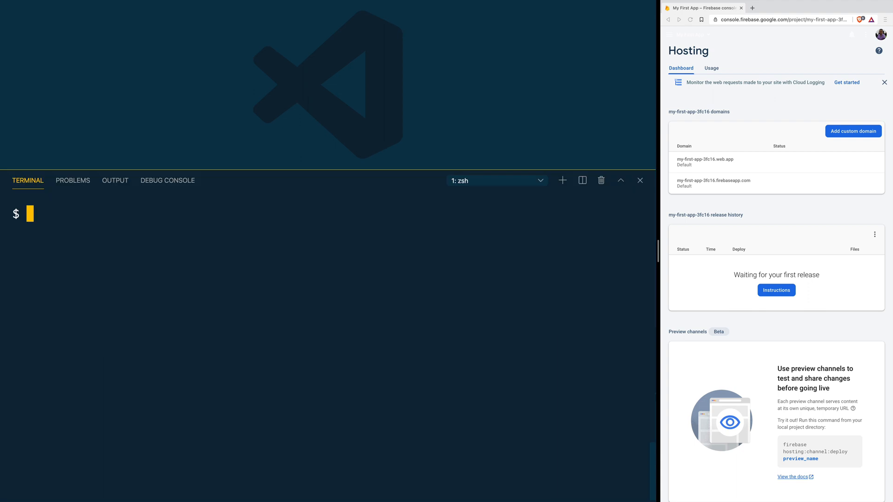
Run firebase init hosting on existing project my-first-app-3fc16 and enter www as public directory.
text(firebase init hosting)
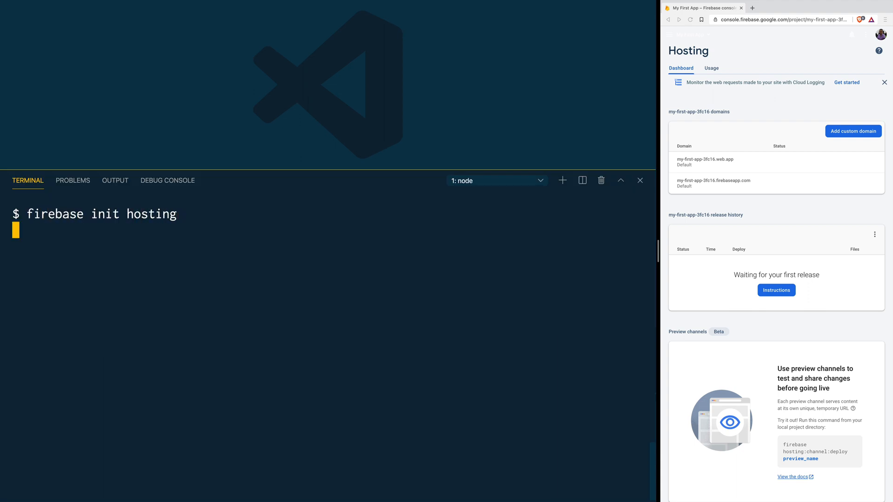
key(Return)
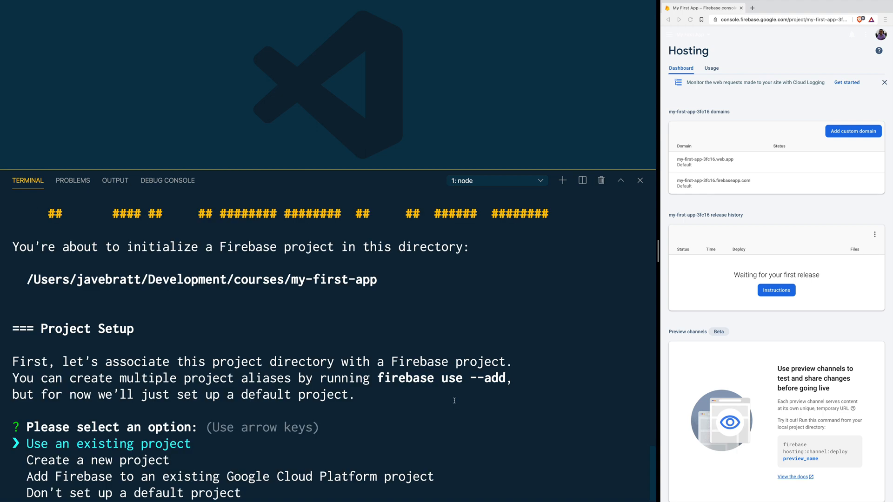
key(down)
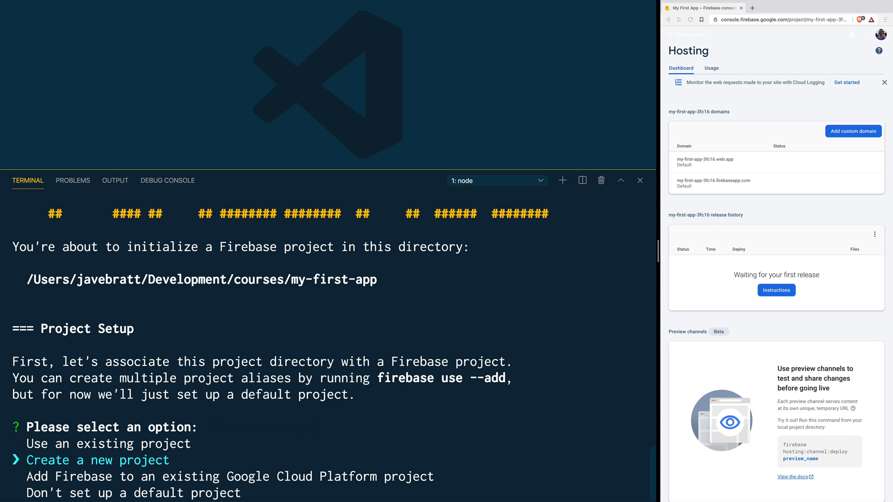
key(Up)
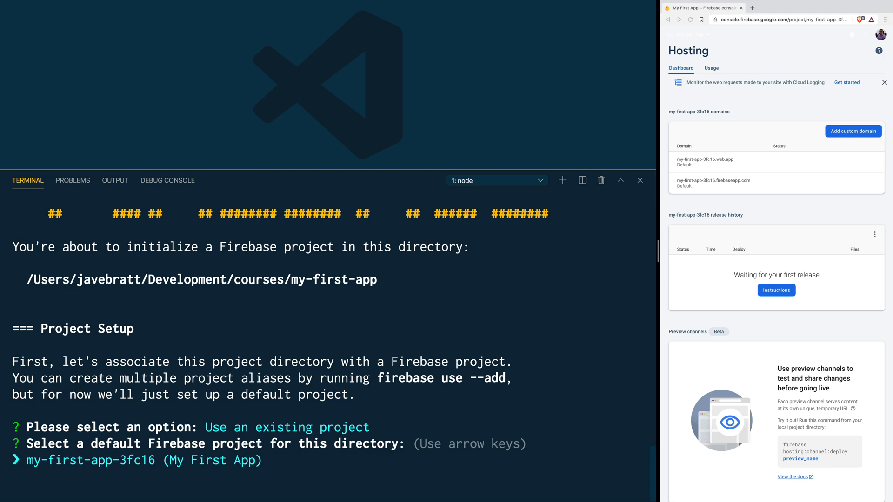
key(Return)
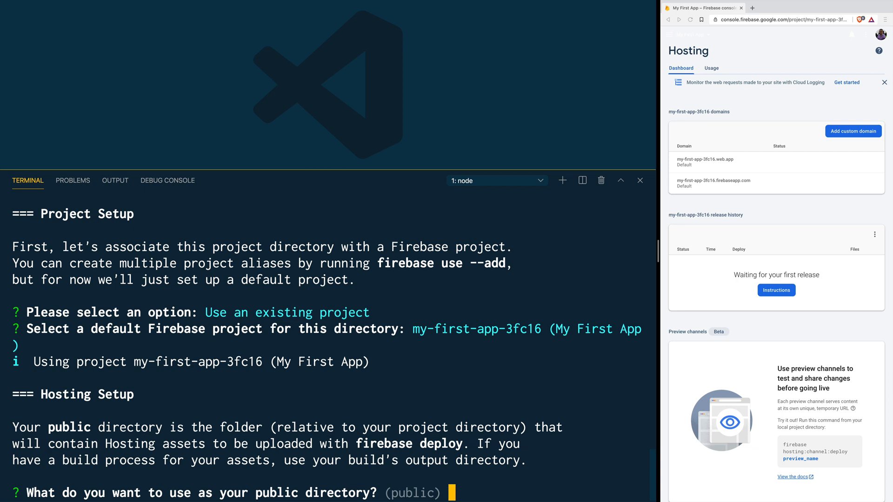
text(w)
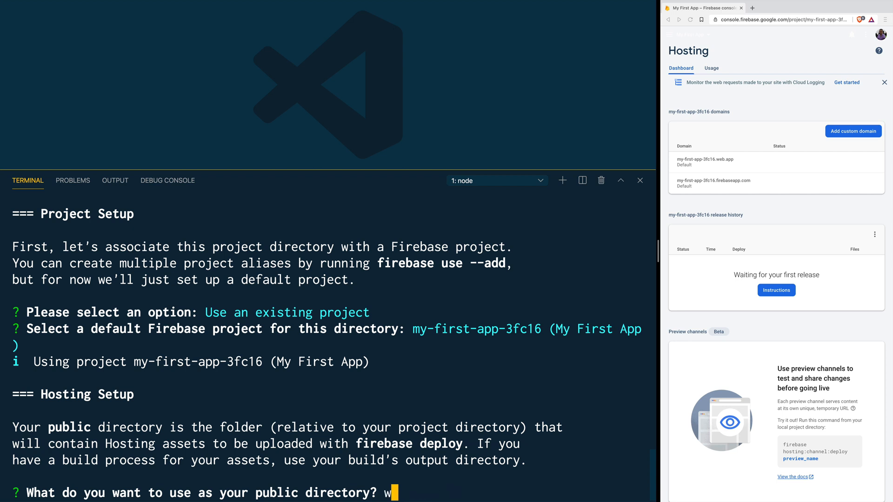
text(ww)
text(a)
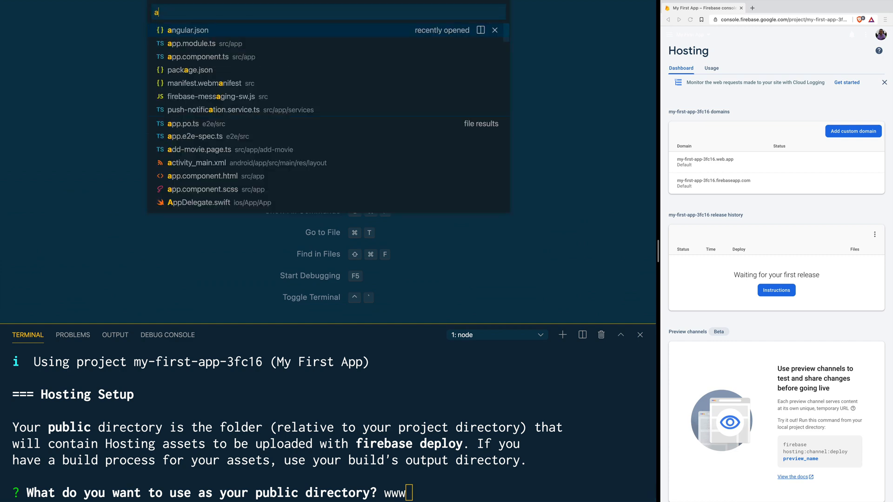
Verify angular.json outputPath is www and accept www as the public directory.
click(194, 30)
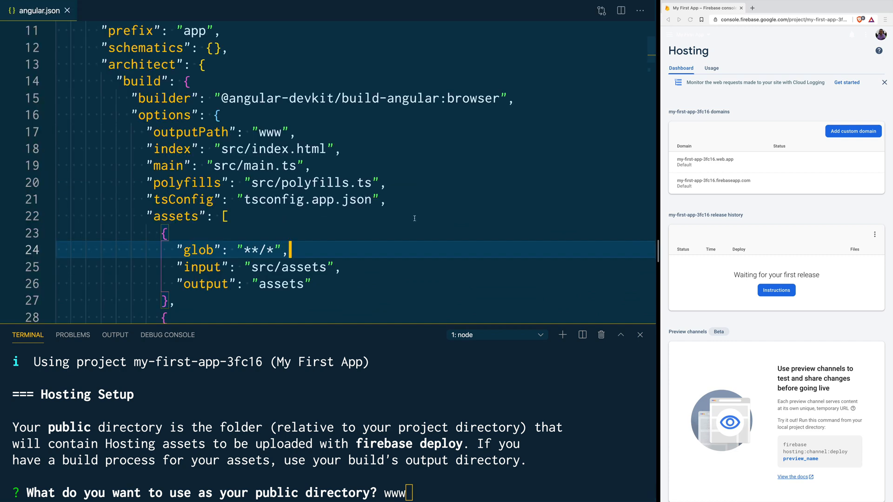
scroll(up, 3)
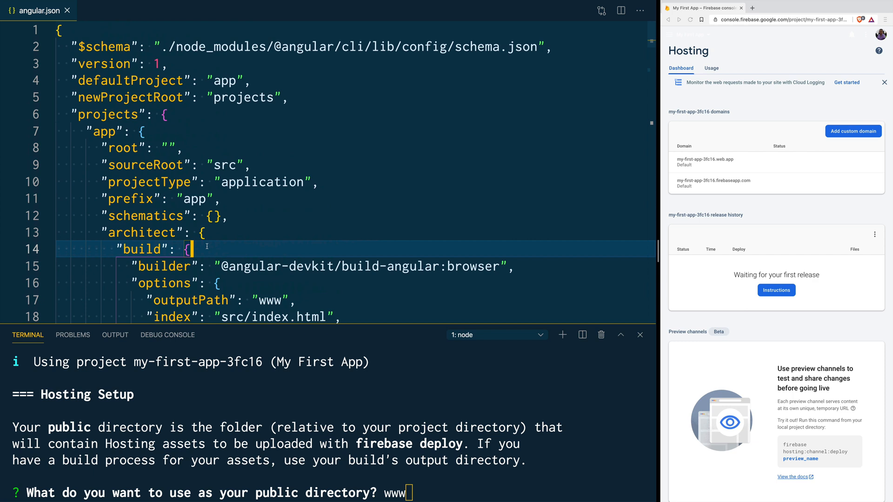
scroll(down, 3)
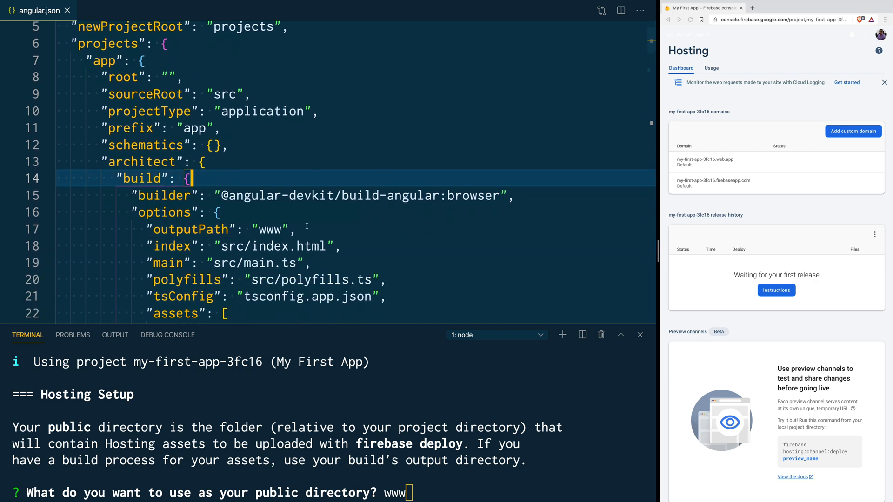
double_click(270, 229)
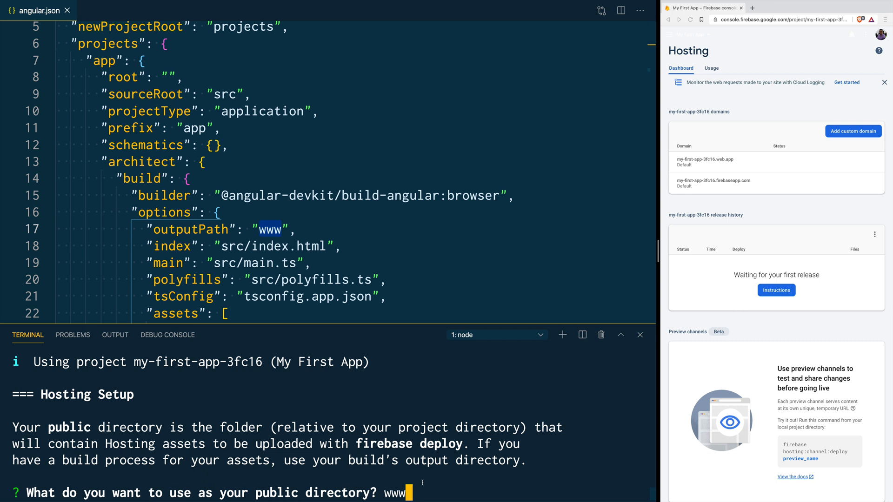
key(Return)
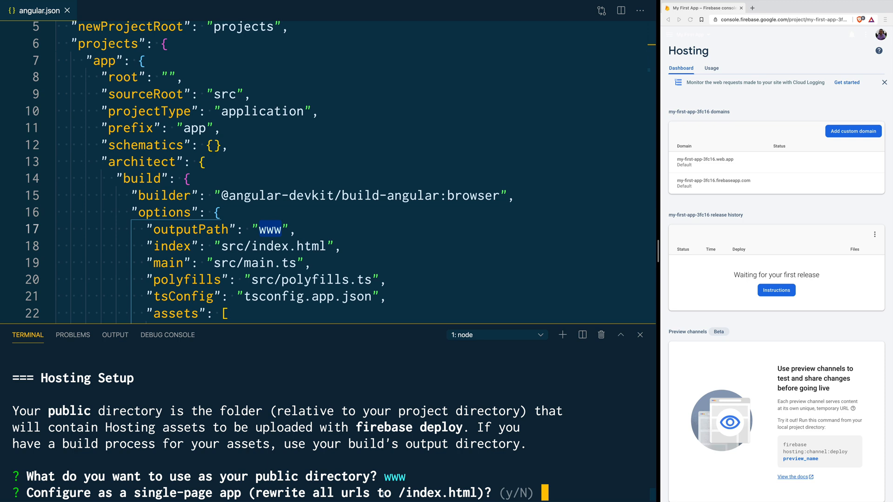
mouse_move(593, 475)
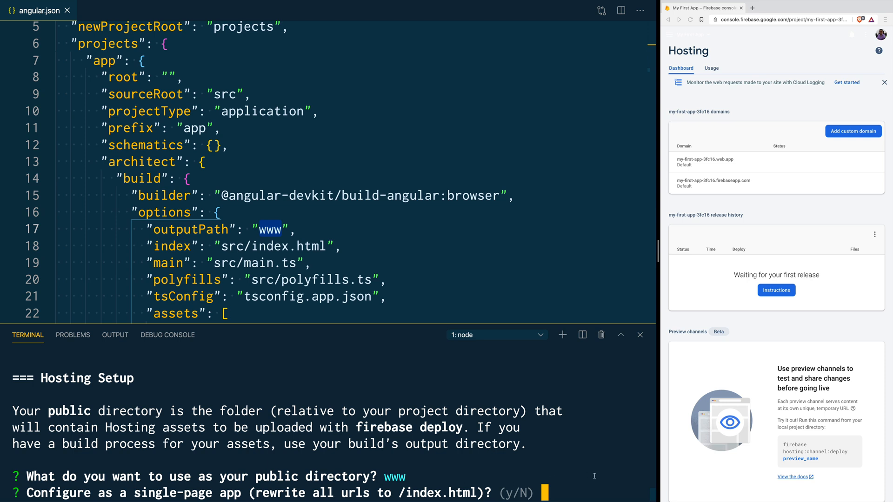
Answer y to single-page app rewrites and n to GitHub automatic builds.
text(y)
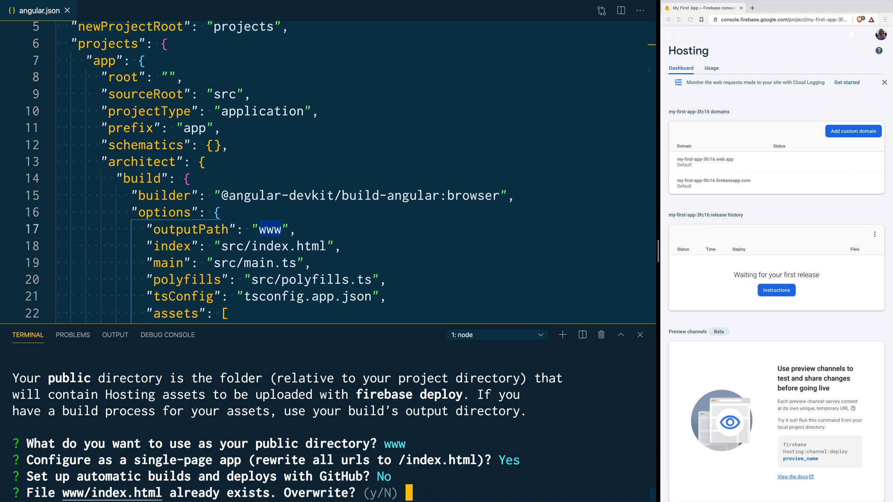
text(n)
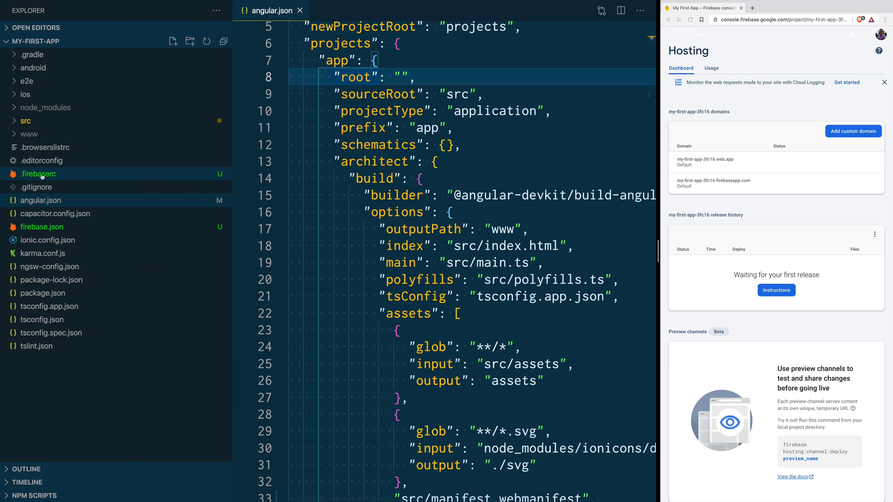
click(38, 175)
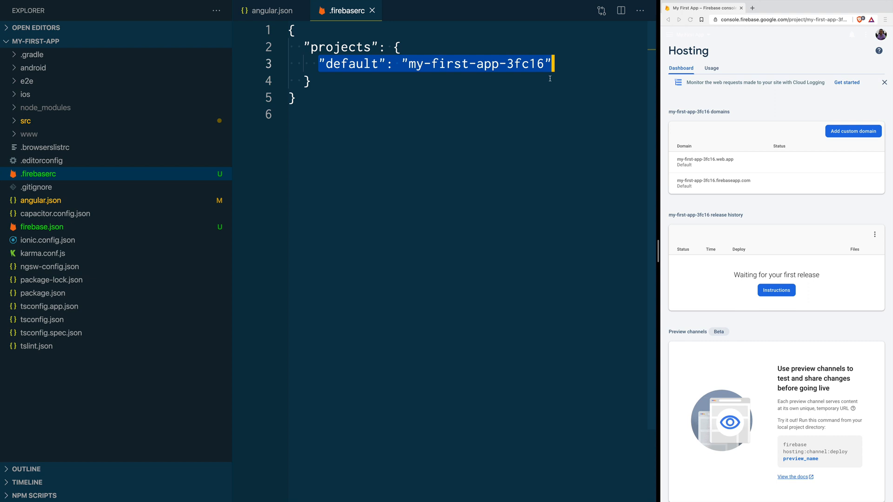
mouse_move(333, 155)
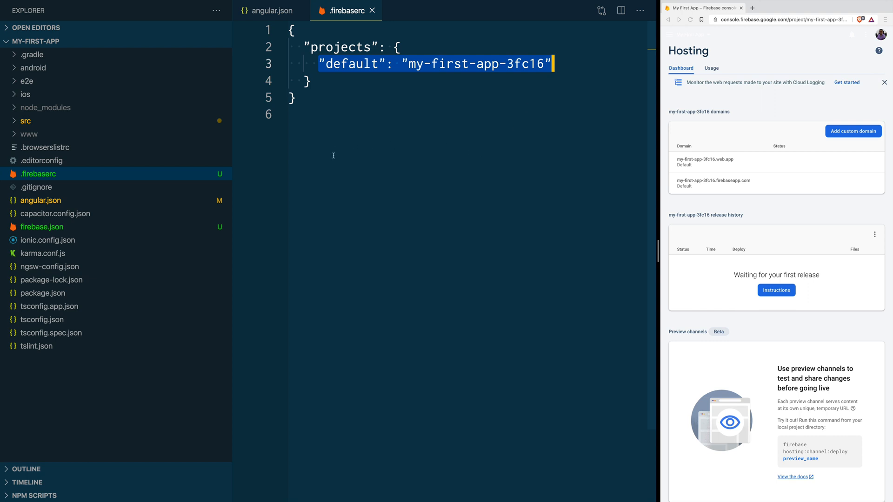
mouse_move(43, 226)
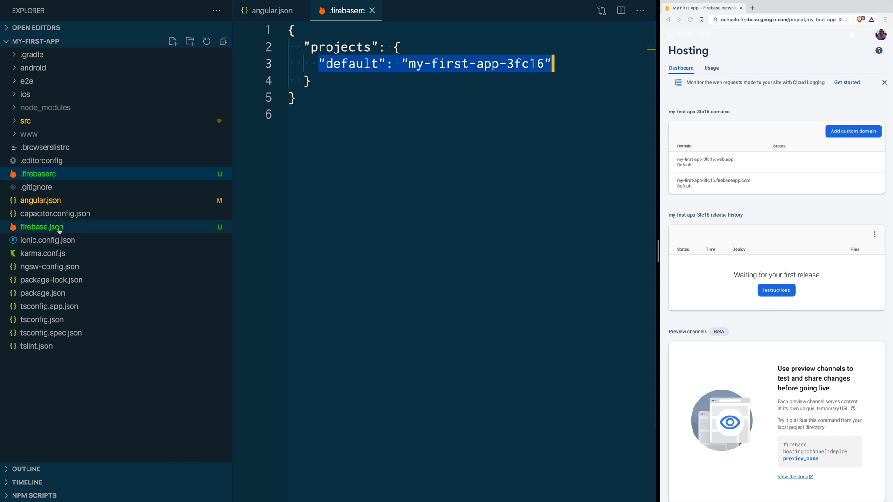
click(41, 227)
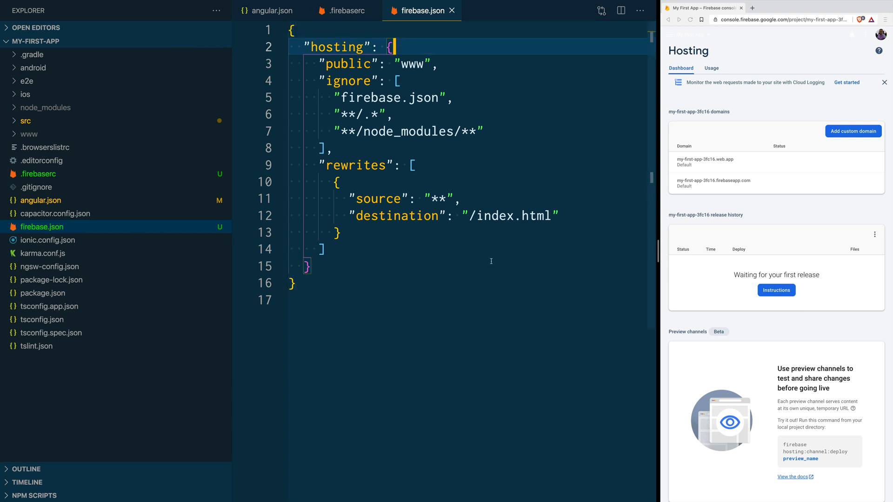
mouse_move(457, 266)
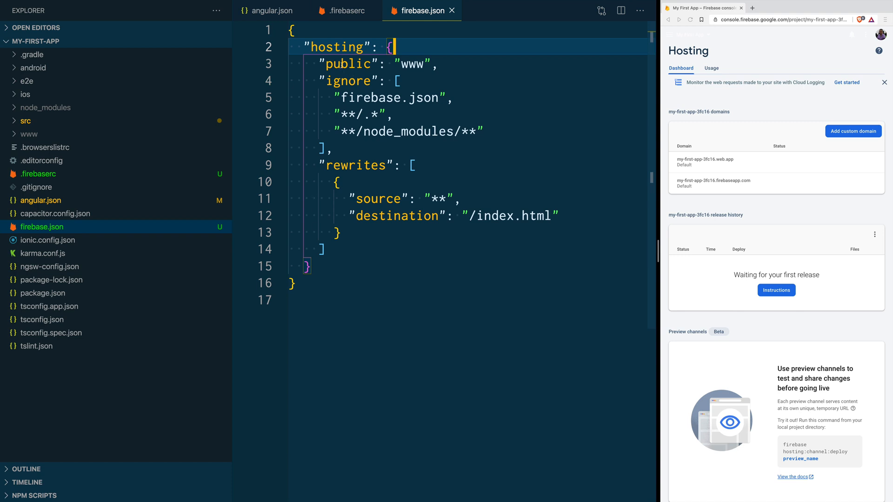
double_click(411, 64)
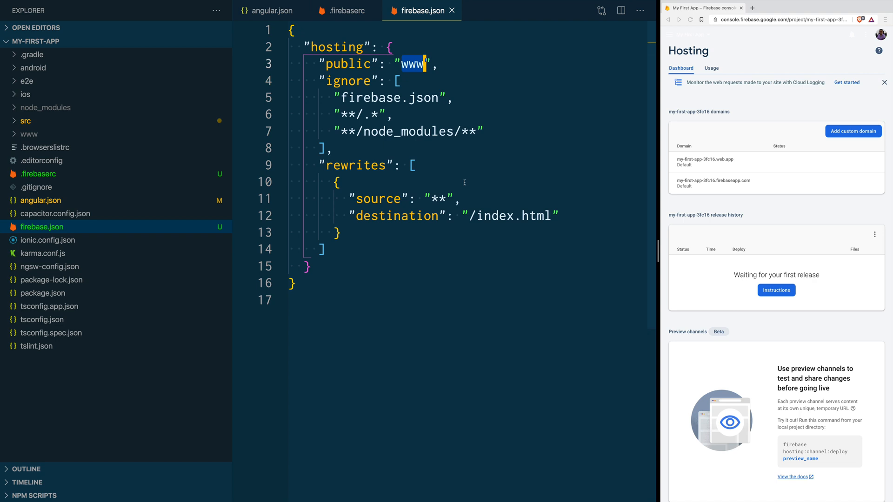
mouse_move(401, 98)
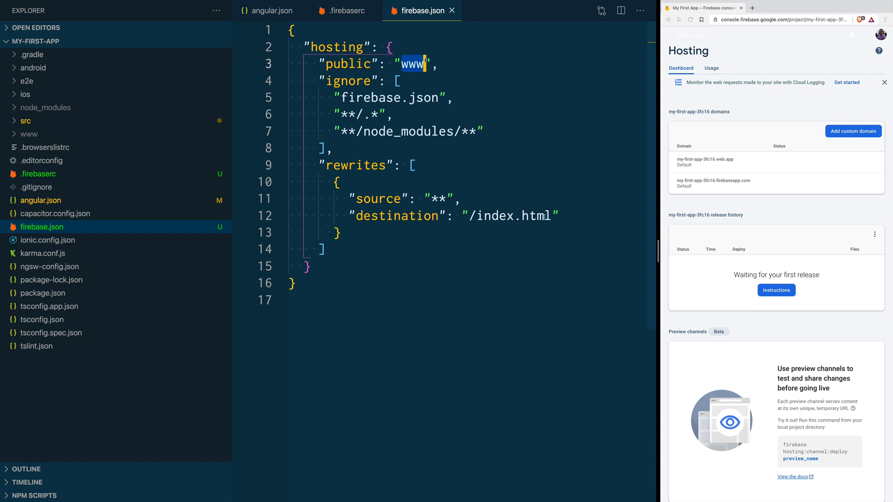
click(560, 215)
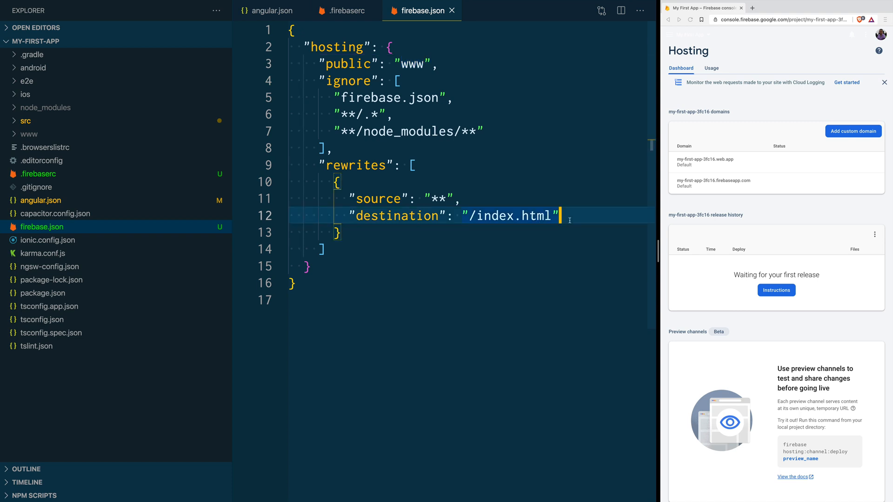
Locate src/index.html via Quick Open and review its app-root element.
key(ctrl+p)
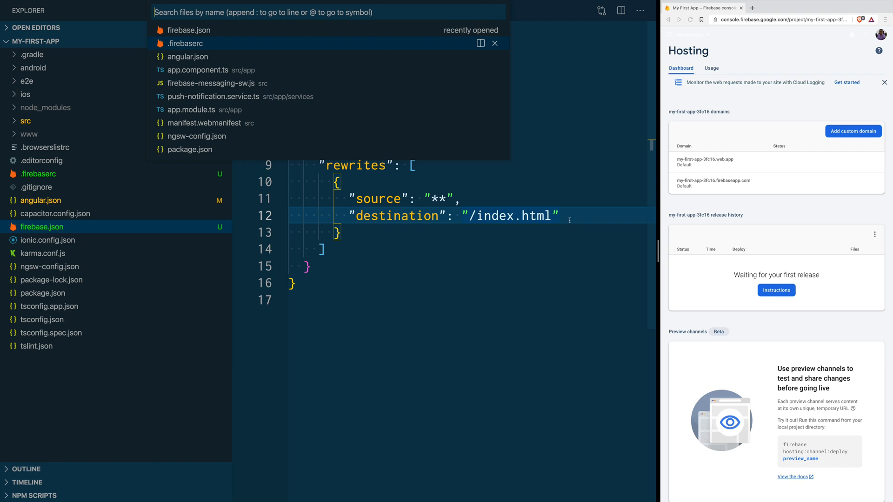
text(inde)
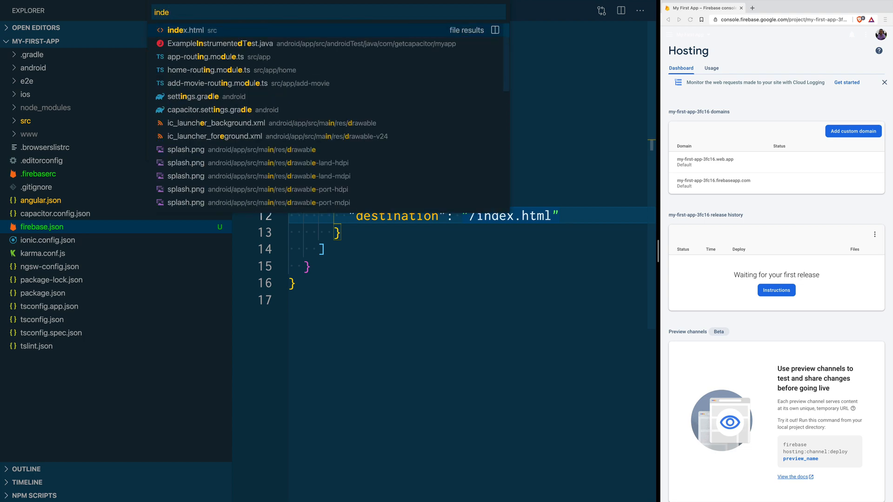
click(185, 31)
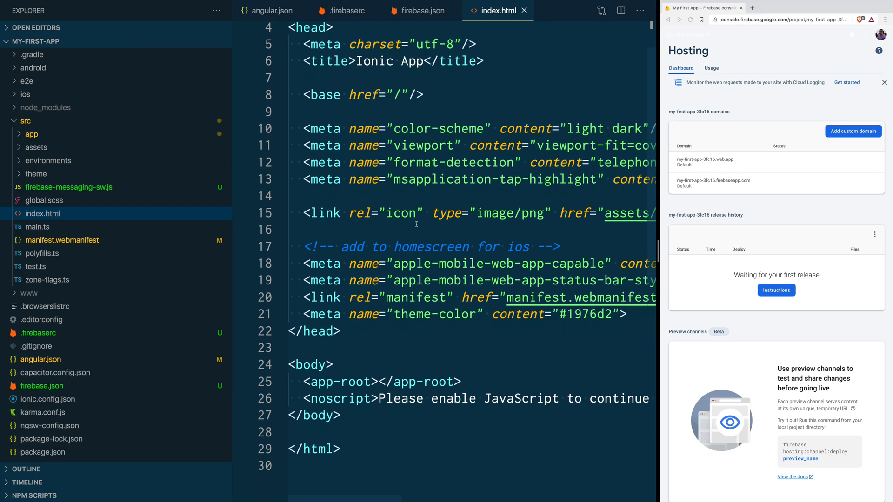
scroll(up, 3)
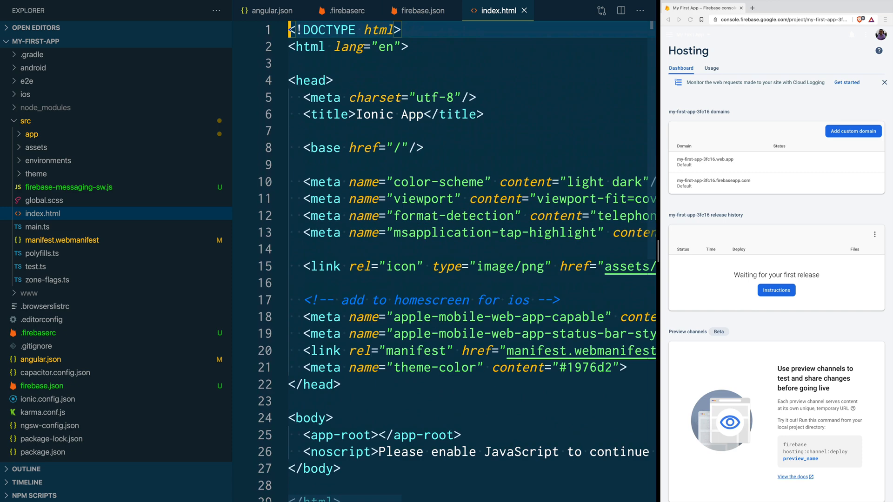
scroll(down, 3)
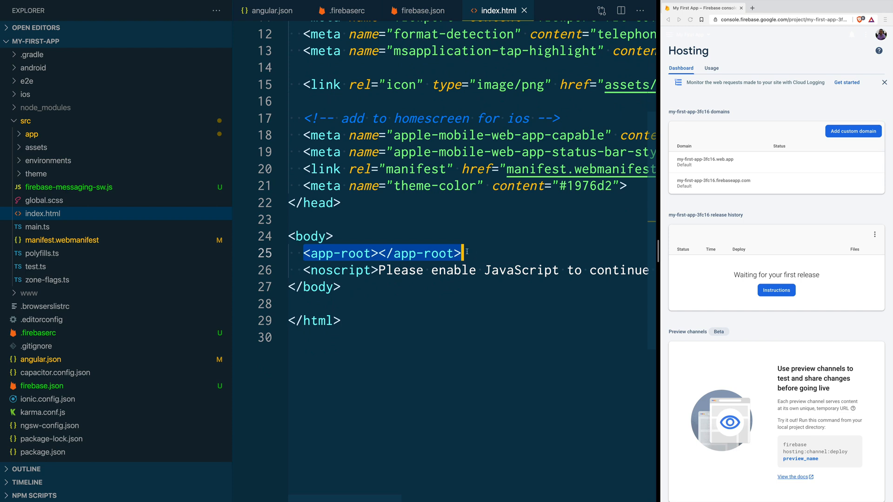
mouse_move(437, 234)
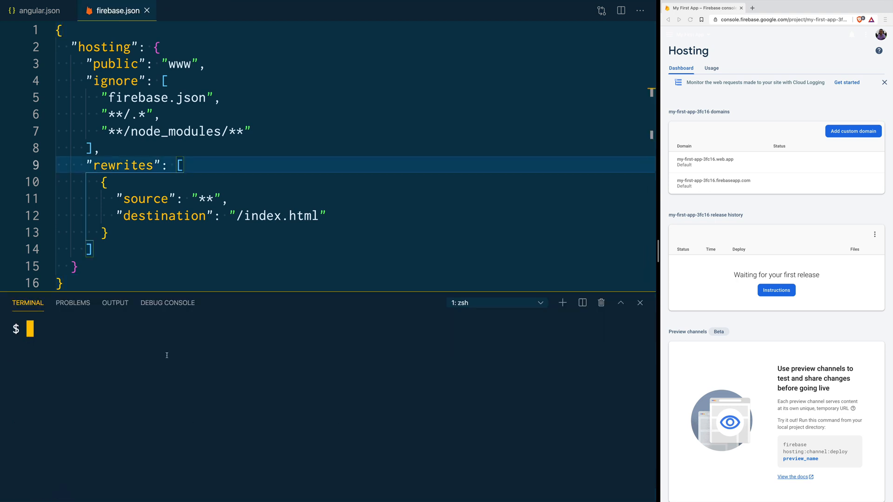
Begin entering the ng build command in the integrated terminal.
text(ng)
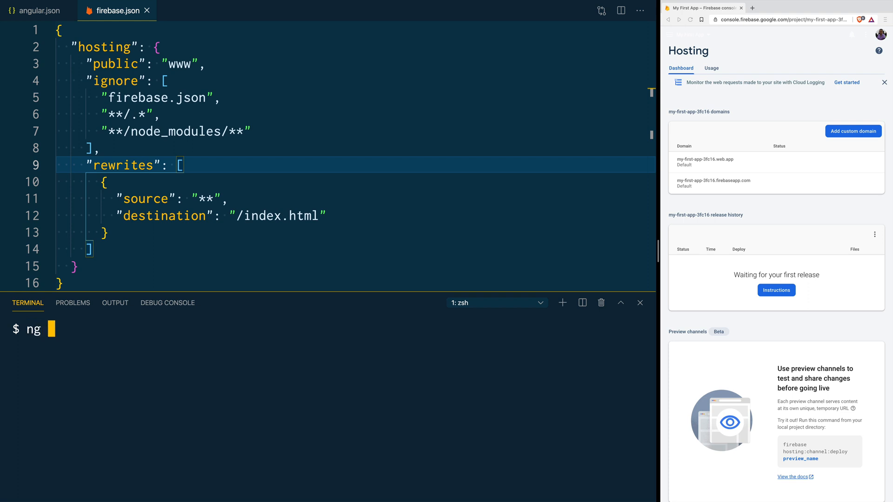
text(buil)
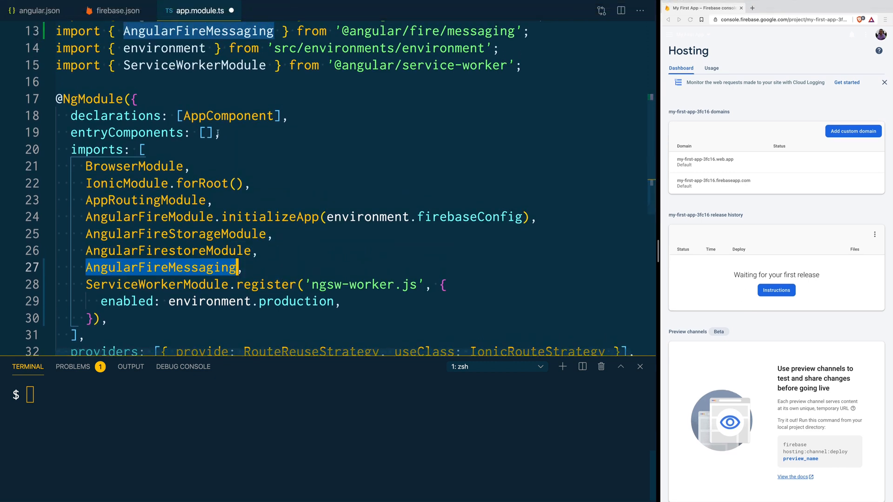
Rename AngularFireMessaging to AngularFireMessagingModule in app.module.ts, save, and return to firebase.json.
scroll(up, 3)
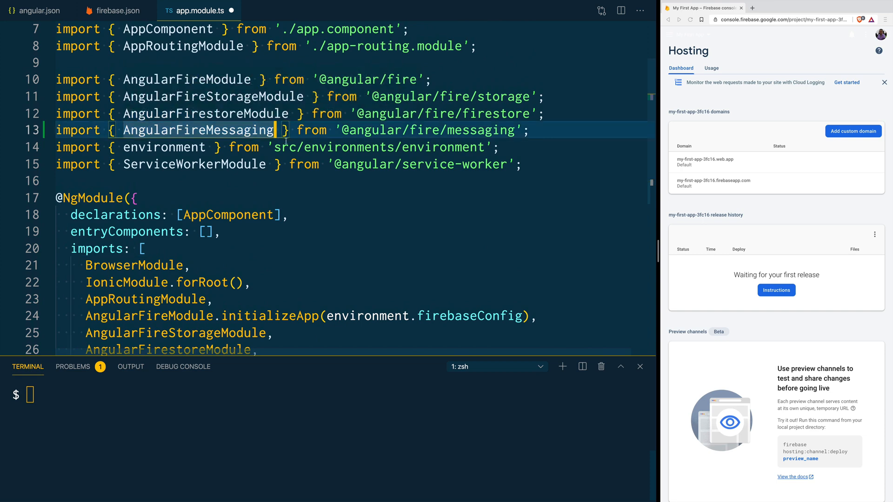
text(Module)
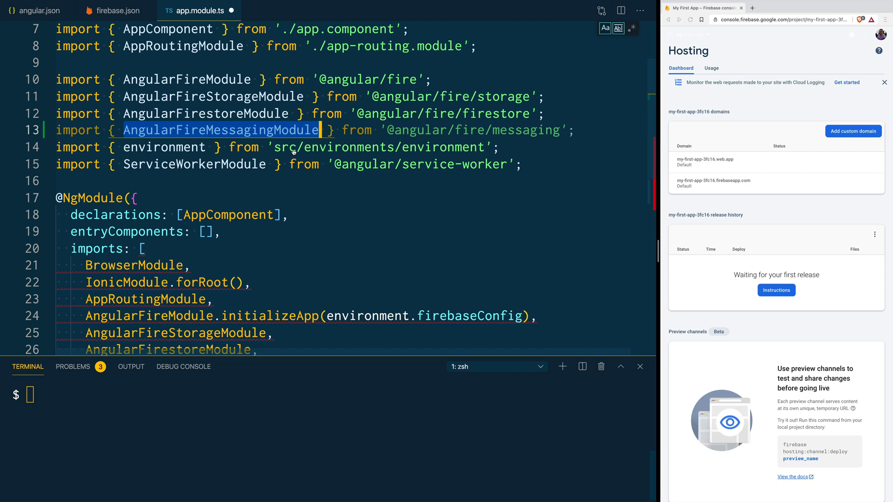
scroll(down, 3)
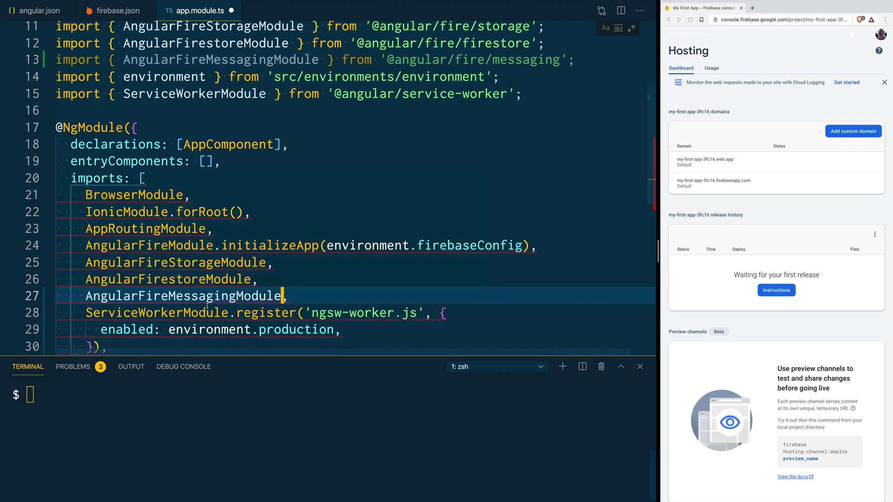
key(ctrl+s)
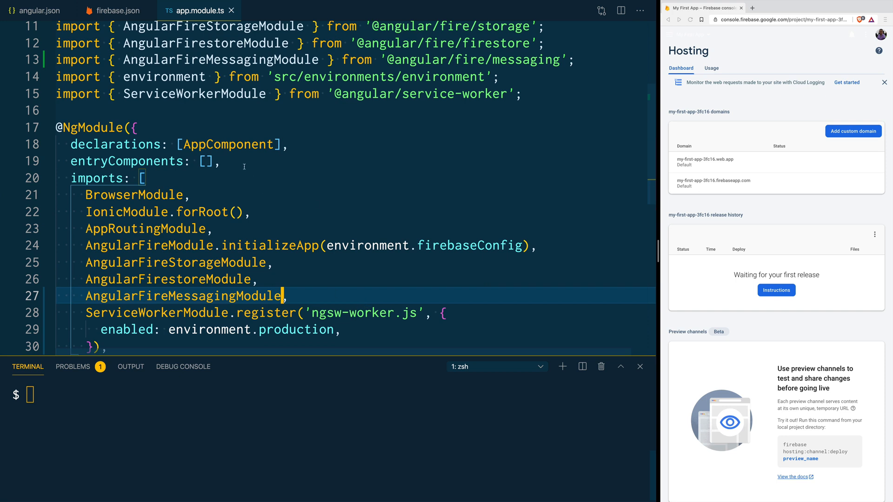
click(112, 11)
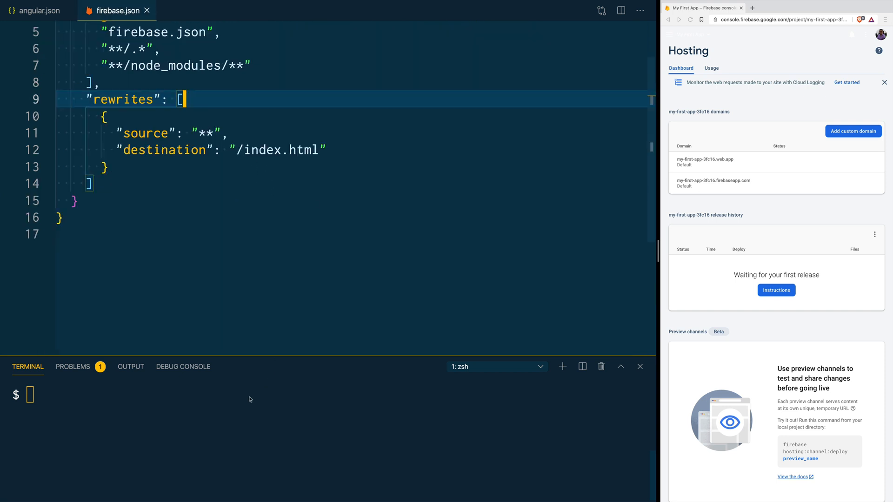
text(n)
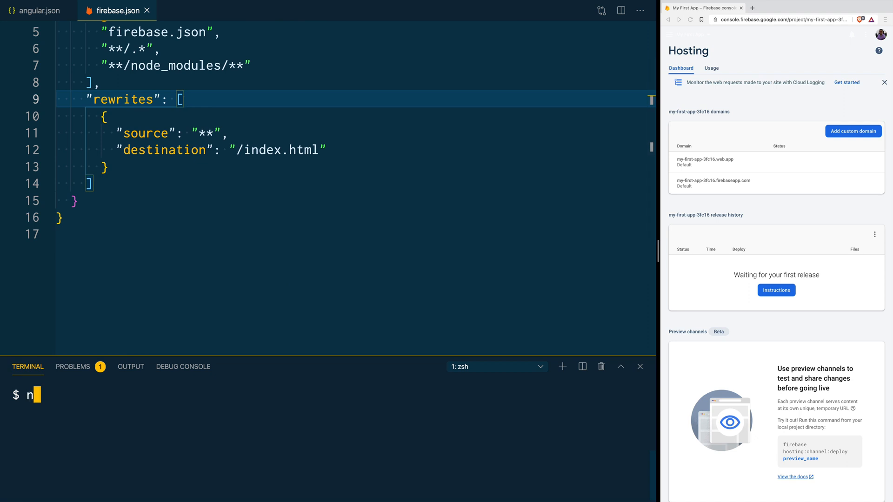
text(g build --prod)
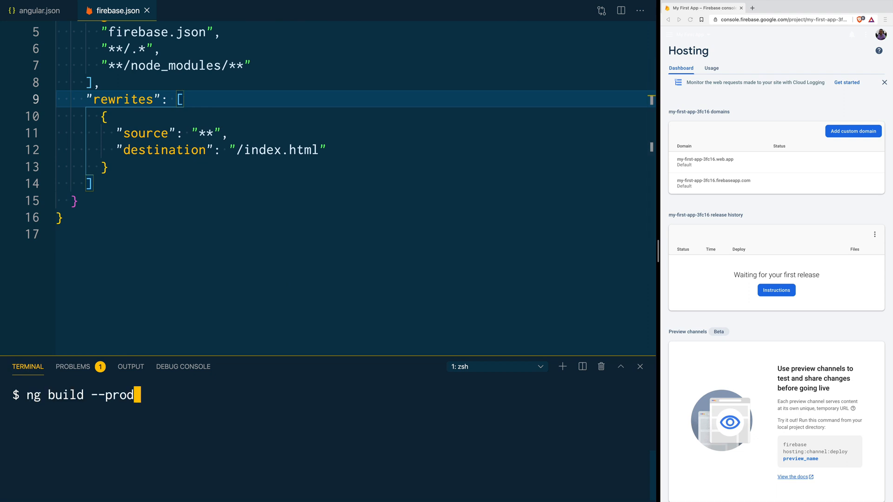
key(Return)
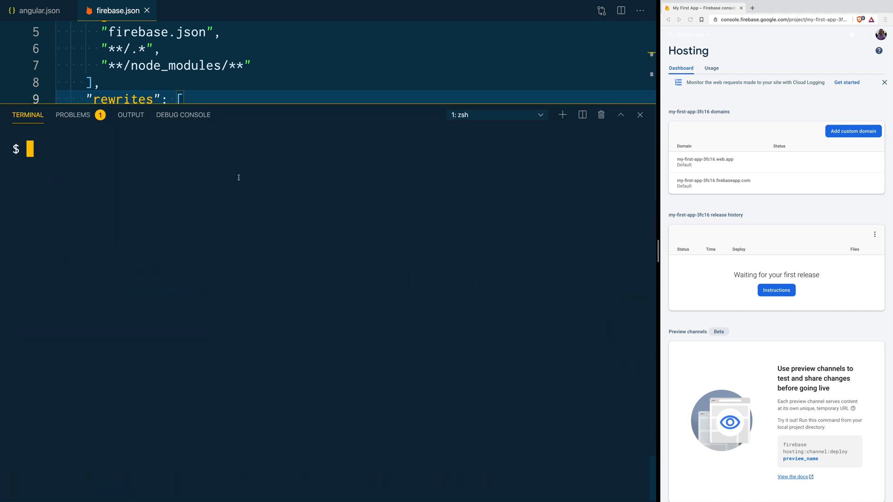
mouse_move(182, 177)
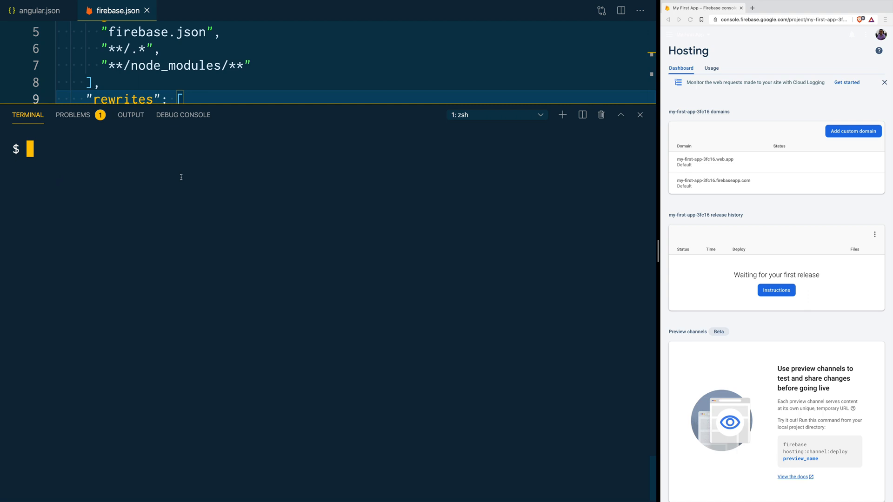
Run firebase deploy --only hosting to publish the build to my-first-app-3fc16.
text(firebase)
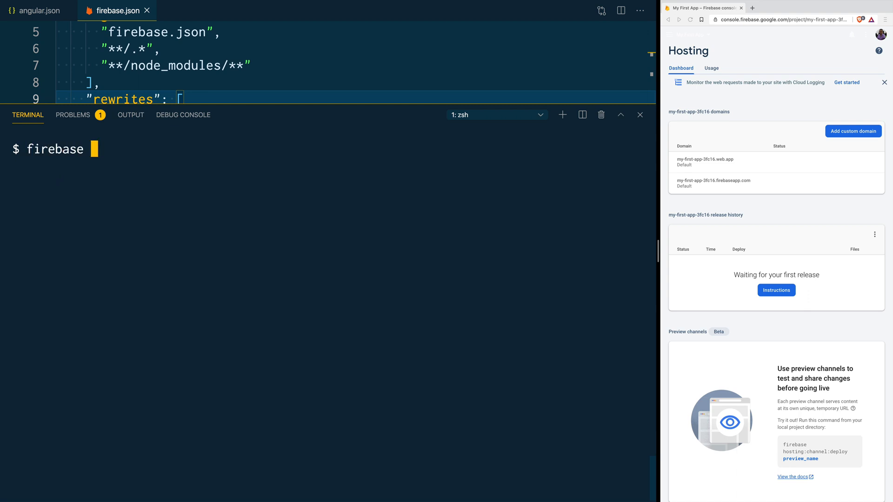
text(deploy)
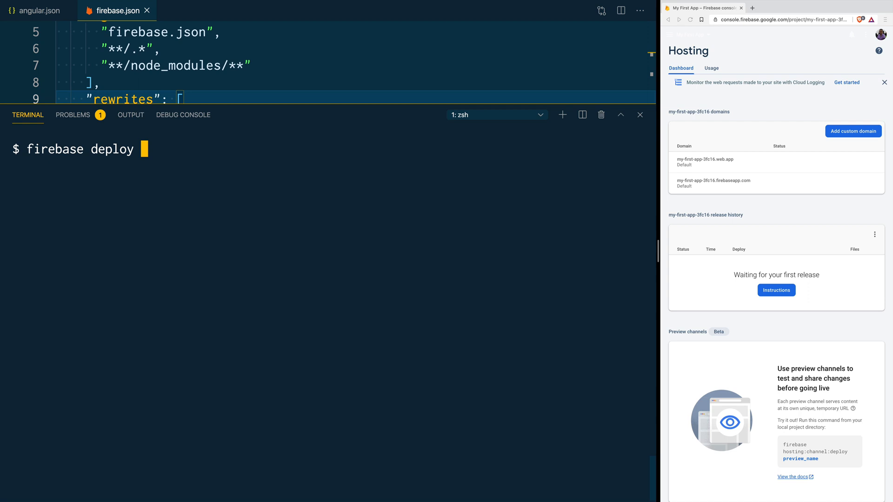
text(--only)
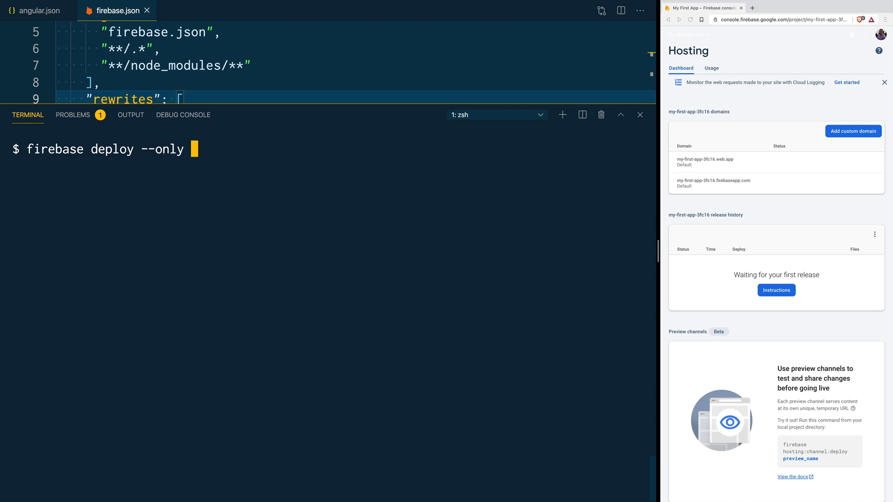
text(hosting)
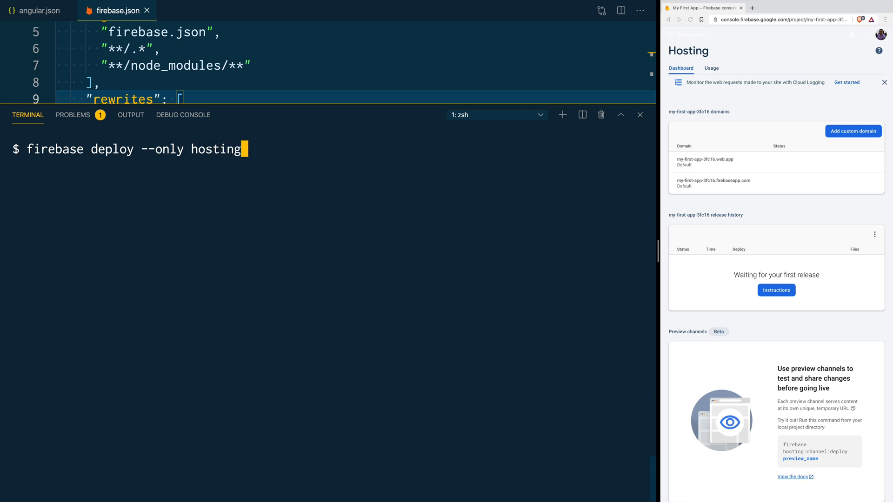
key(Return)
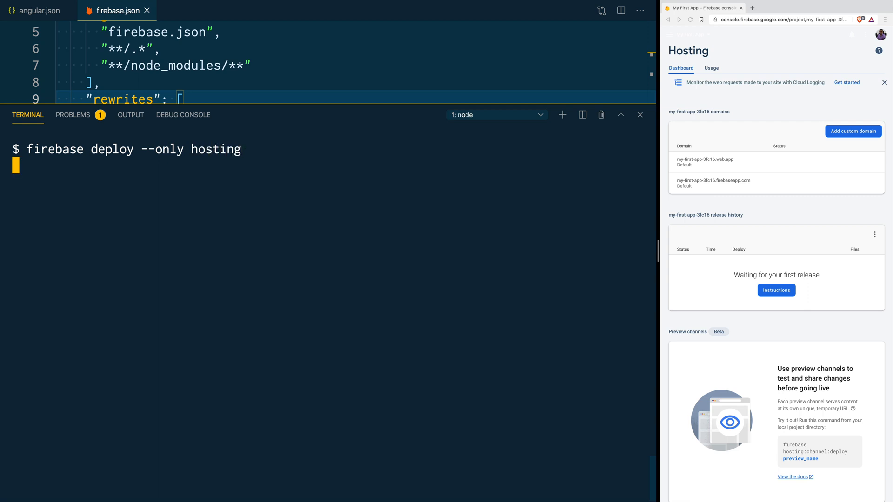
key(Return)
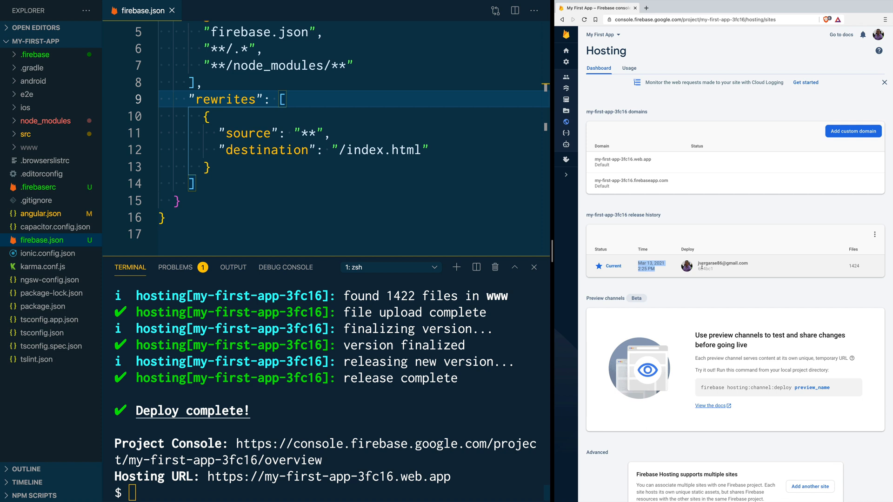
mouse_move(790, 280)
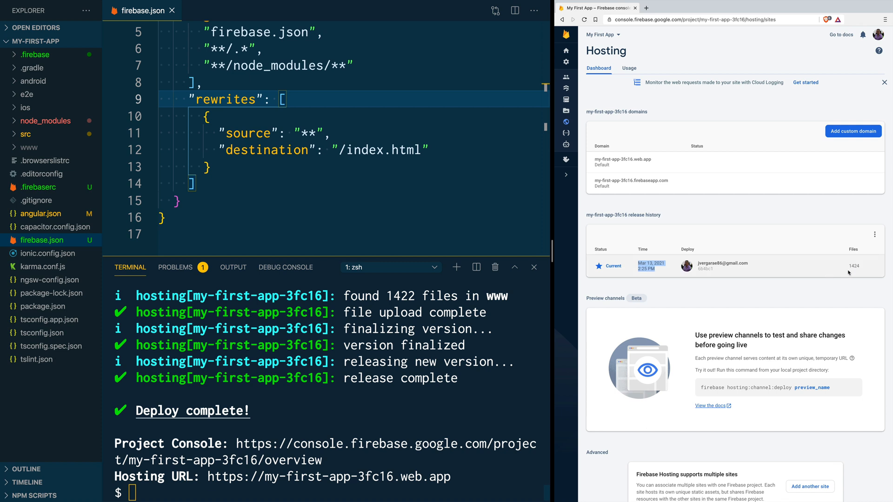
mouse_move(794, 284)
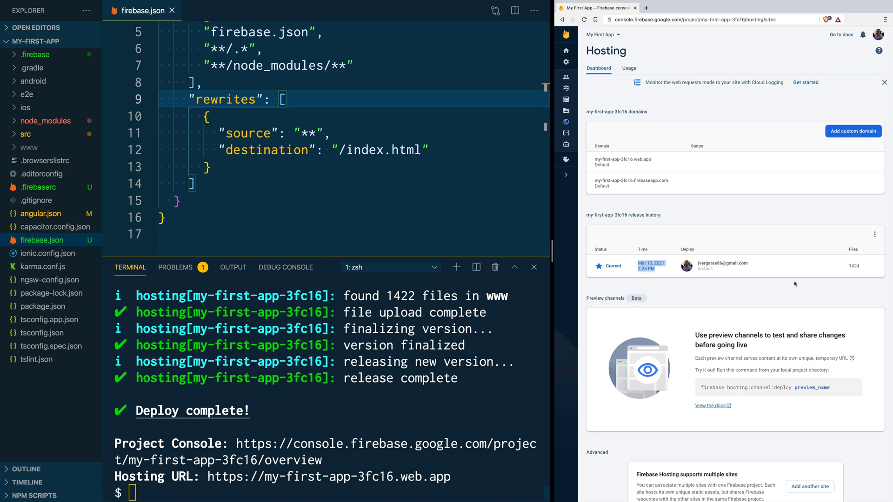
mouse_move(690, 213)
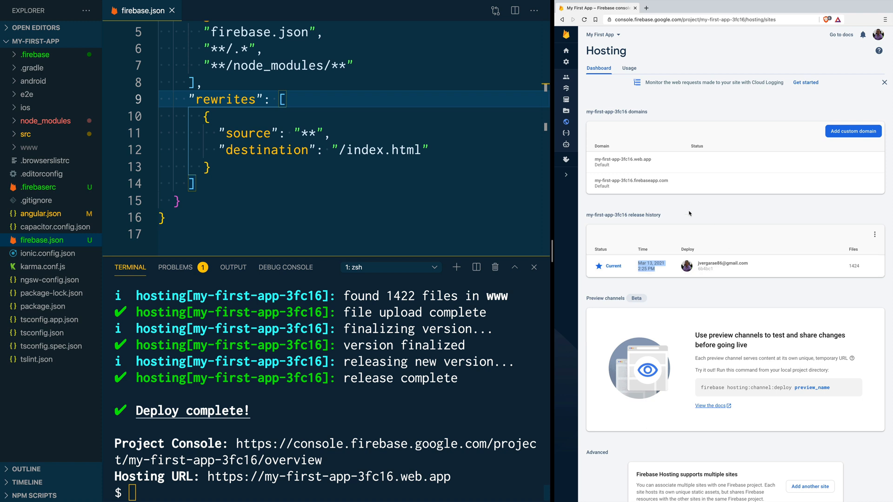
mouse_move(805, 138)
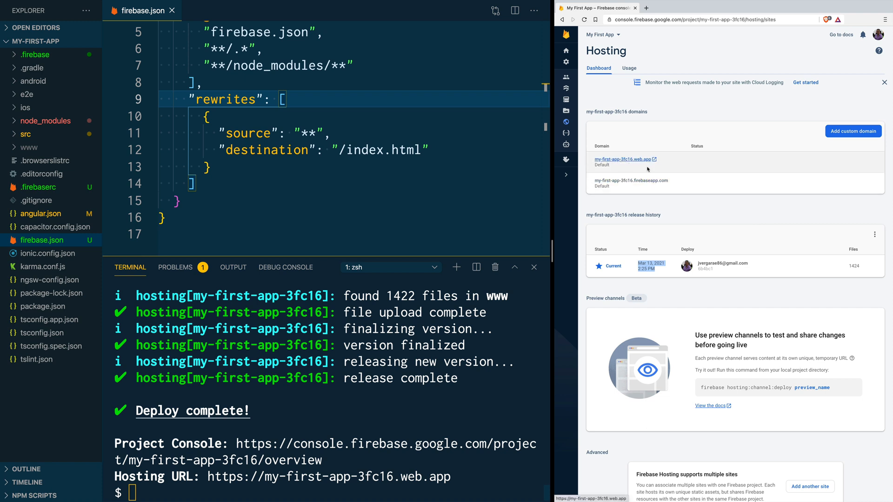
mouse_move(623, 160)
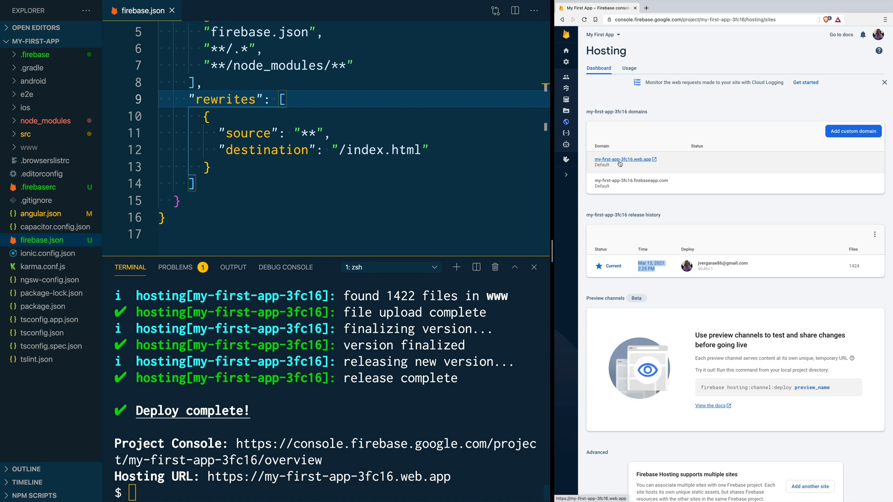
Launch the live site at my-first-app-3fc16.web.app from the Hosting dashboard.
click(622, 159)
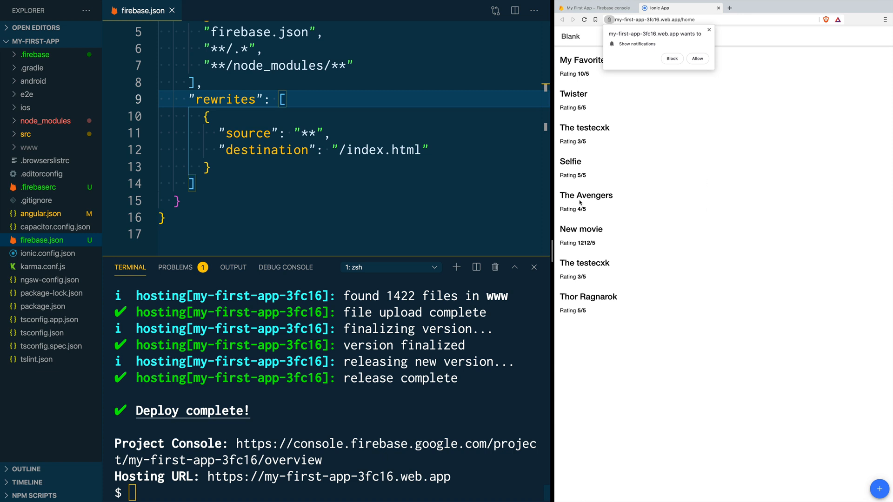
mouse_move(646, 54)
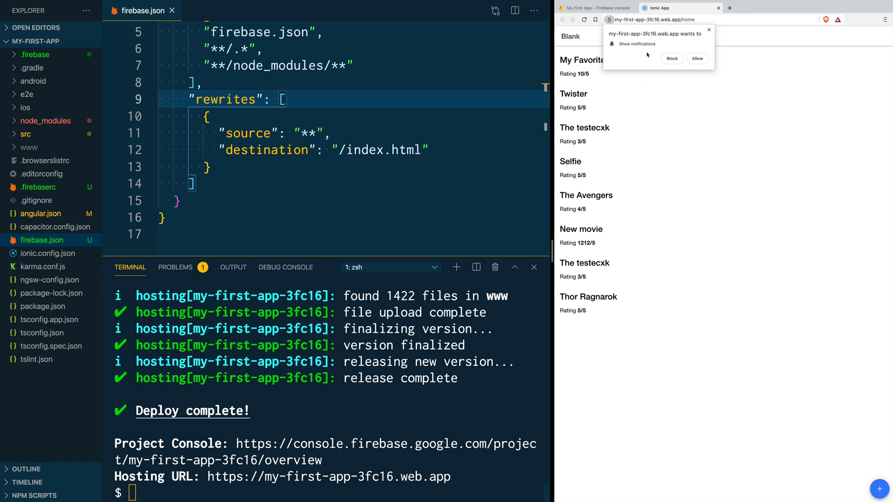
mouse_move(644, 59)
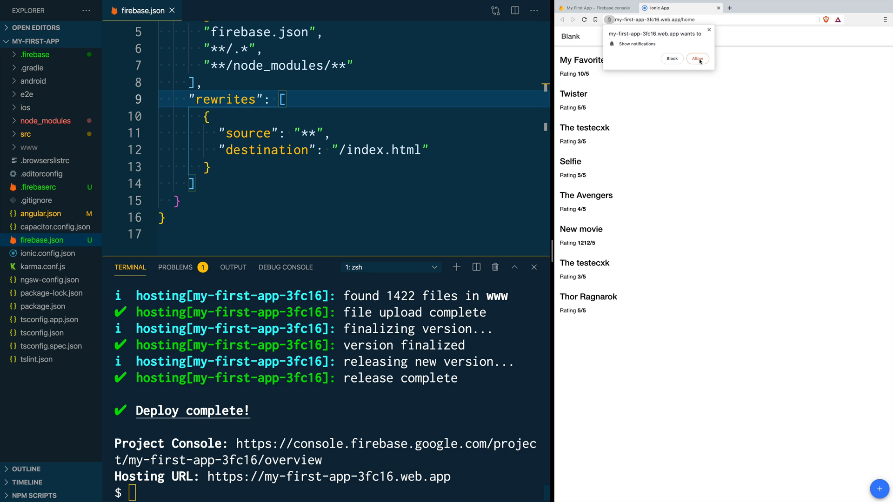
Allow notifications for my-first-app-3fc16.web.app and bring up the page's context menu.
click(697, 59)
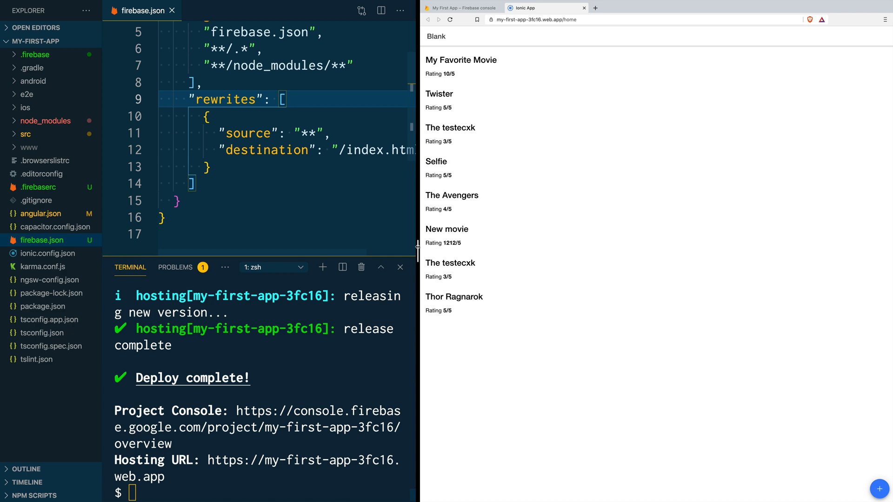
right_click(572, 385)
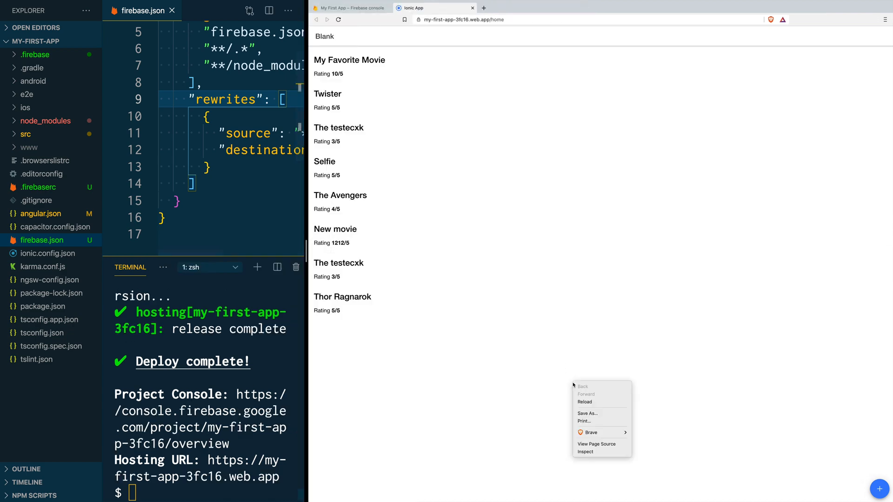
Inspect the live app and generate a Lighthouse report scoring 93/91/93/83 with a PWA badge.
click(585, 451)
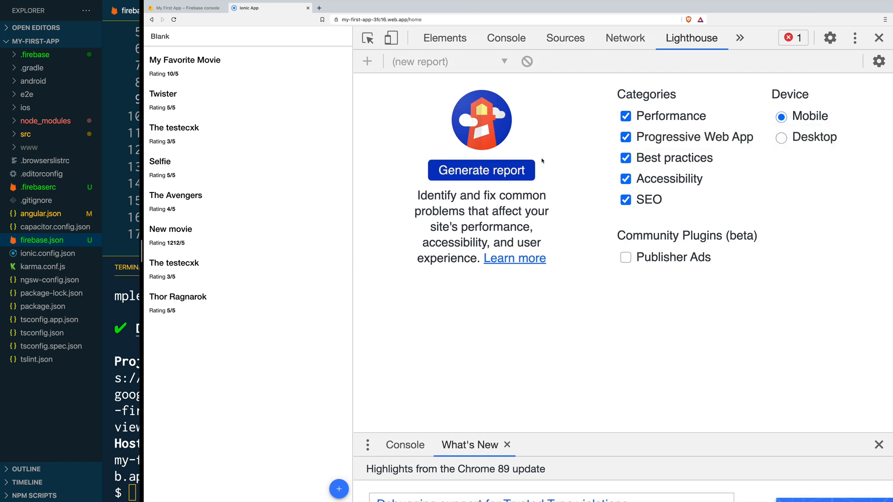
mouse_move(497, 200)
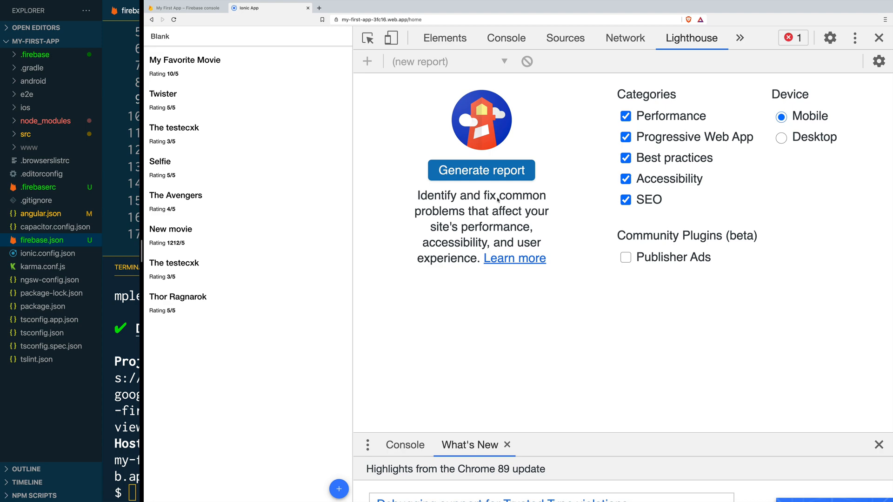
click(878, 445)
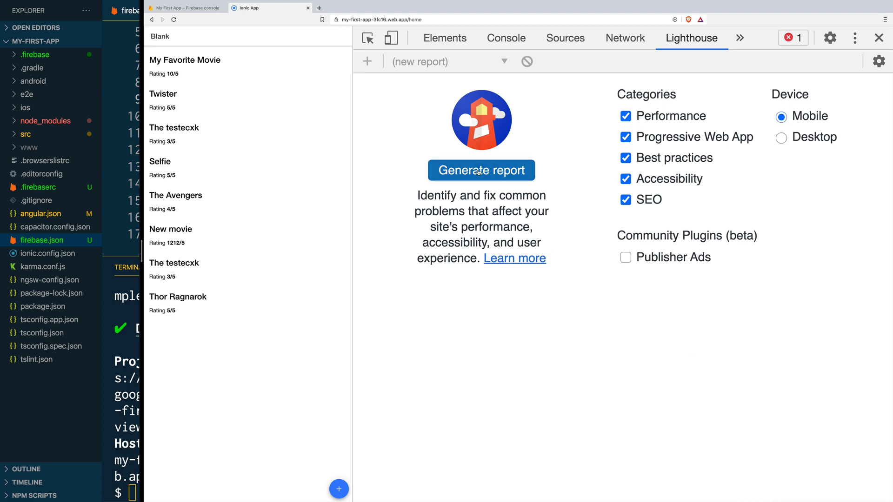
click(480, 170)
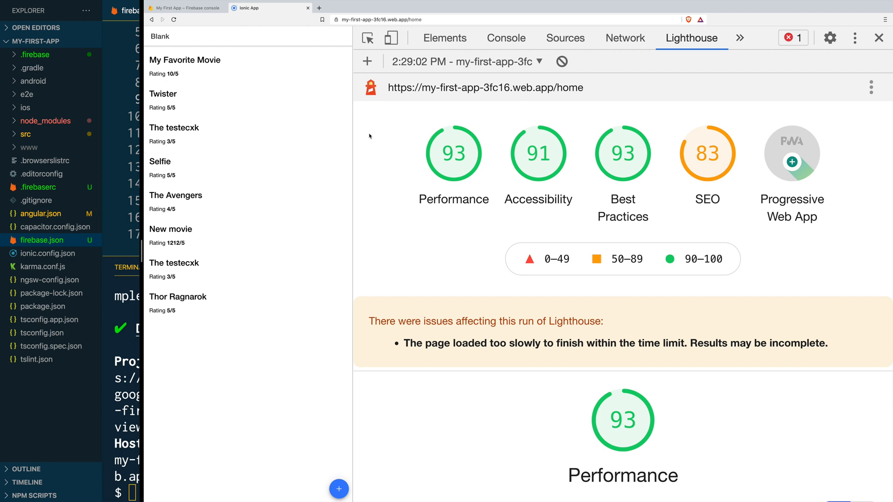
mouse_move(476, 201)
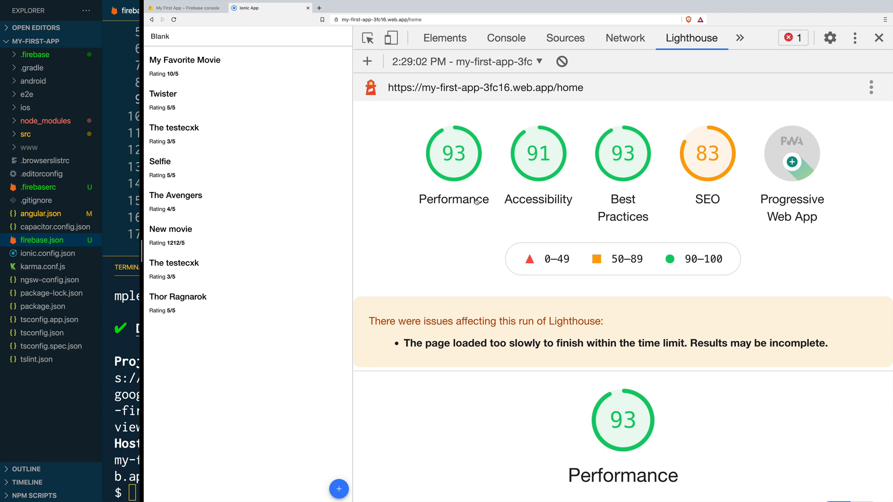
mouse_move(466, 162)
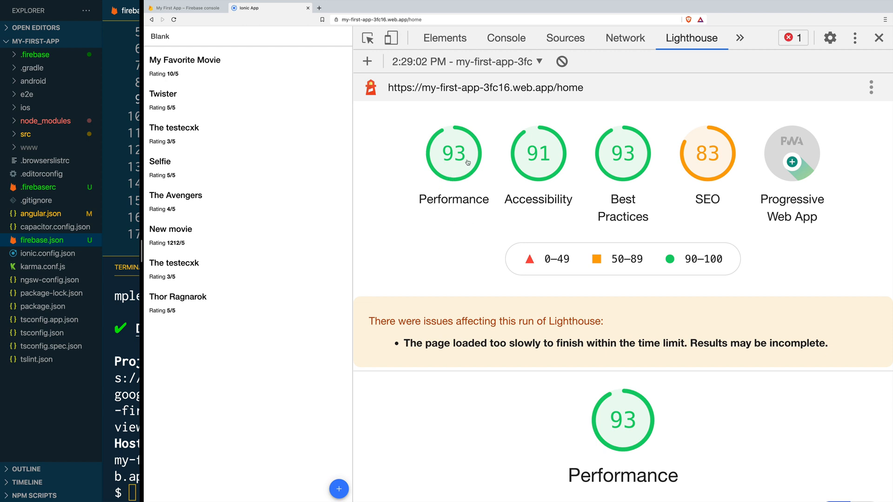
mouse_move(638, 213)
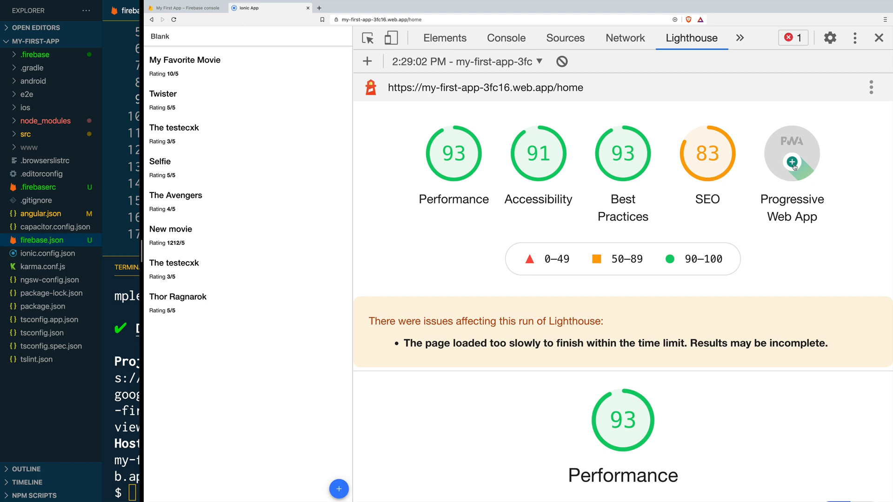
mouse_move(792, 162)
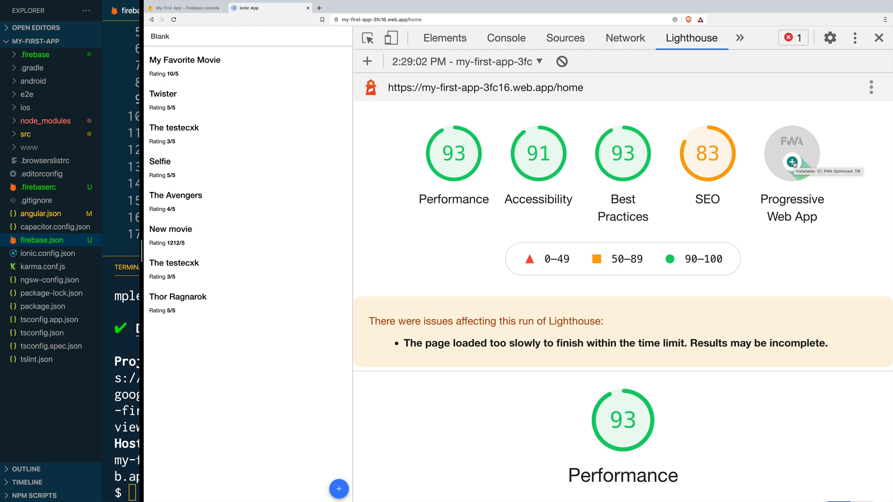
Scroll the PWA audit: Installable passes, PWA Optimized missing only a valid apple-touch-icon.
scroll(down, 3)
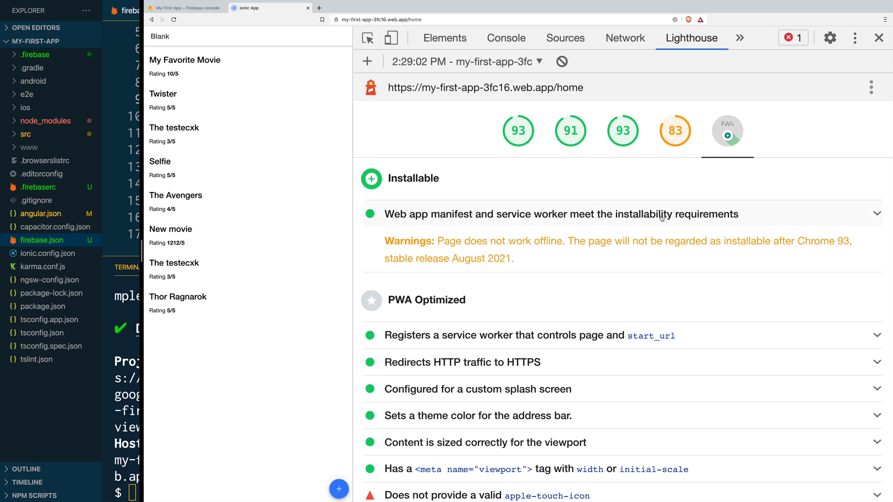
scroll(down, 3)
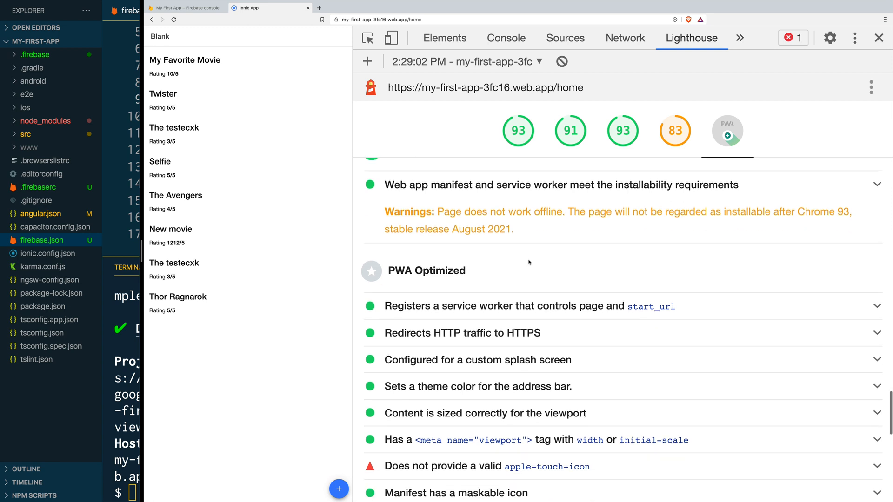
scroll(down, 3)
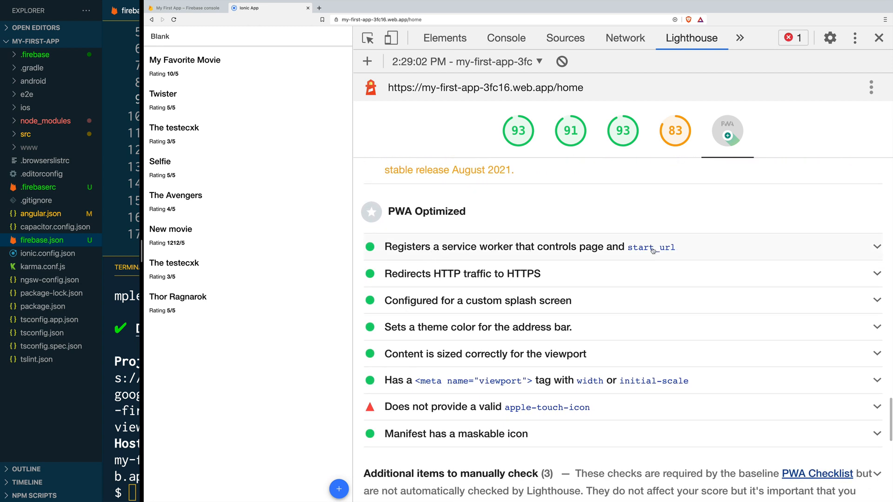
mouse_move(524, 279)
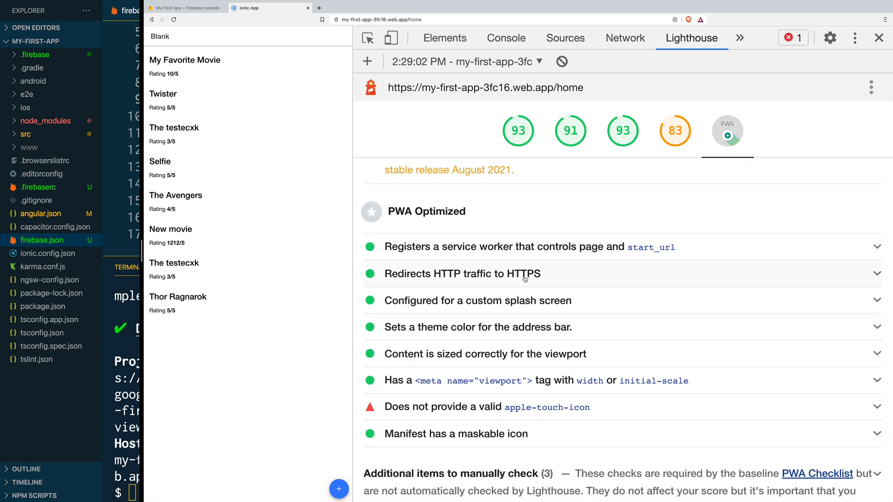
scroll(down, 3)
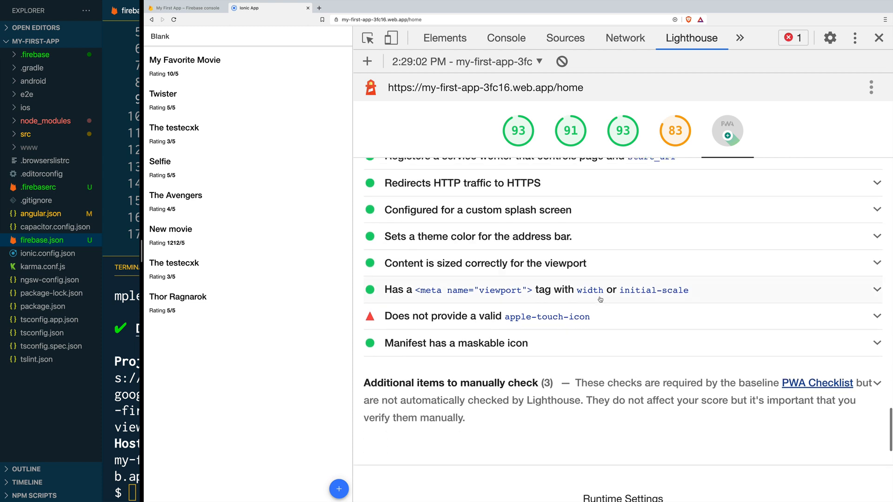
mouse_move(541, 323)
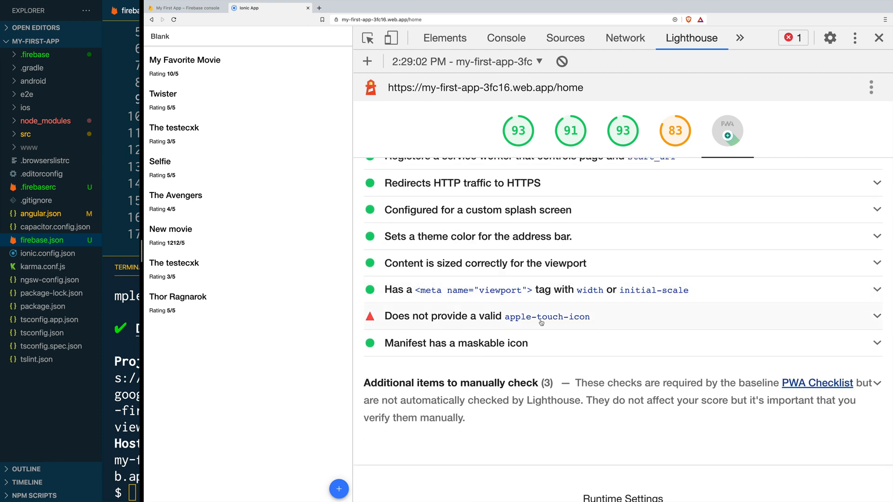